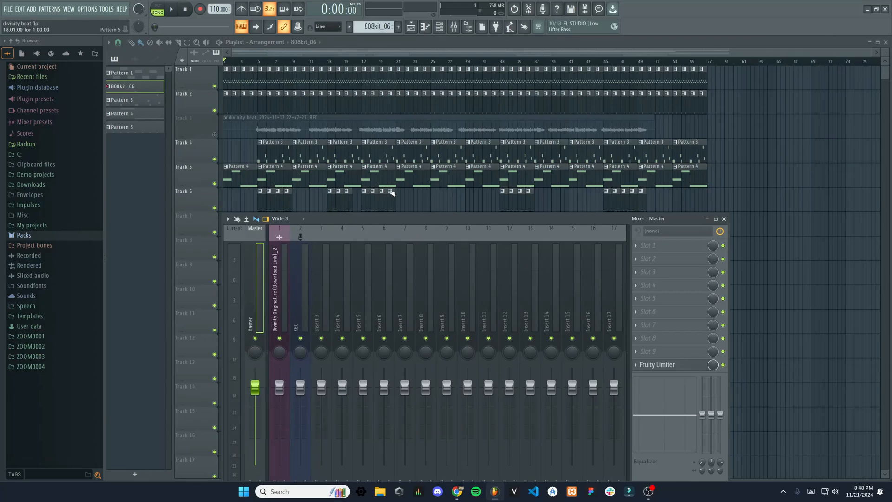
{"action": "mouse_move", "coordinate": [573, 111]}
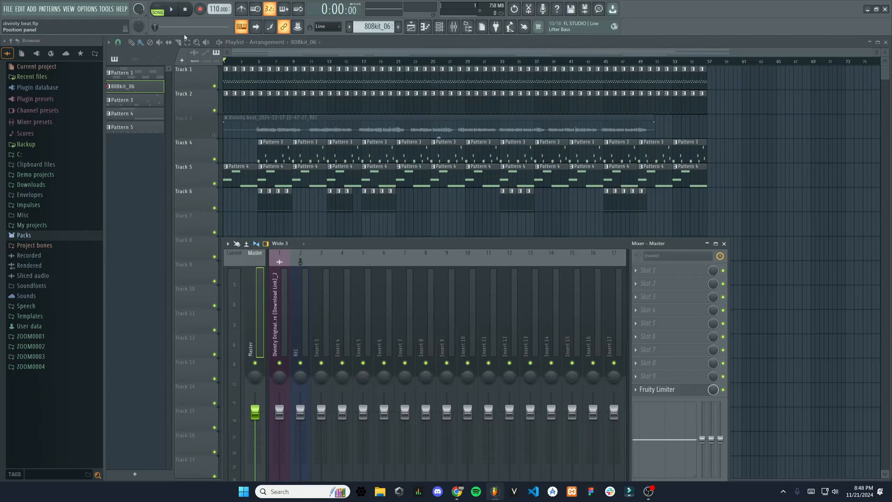
- Play and stop the song to preview the beat
{"action": "left_click", "coordinate": [172, 10]}
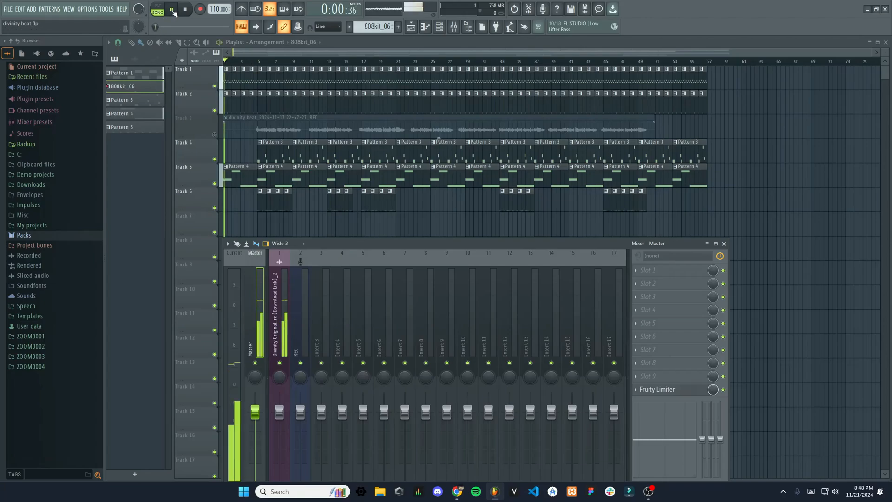
{"action": "left_click", "coordinate": [185, 10]}
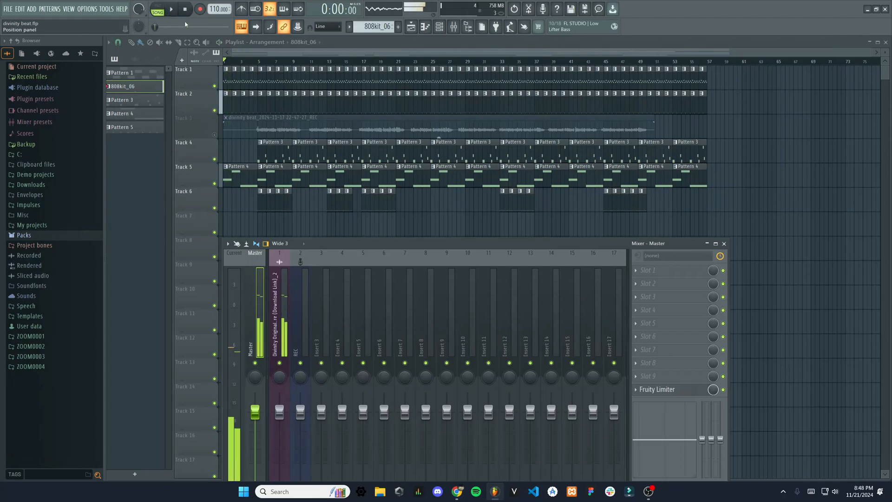
{"action": "left_click", "coordinate": [170, 8]}
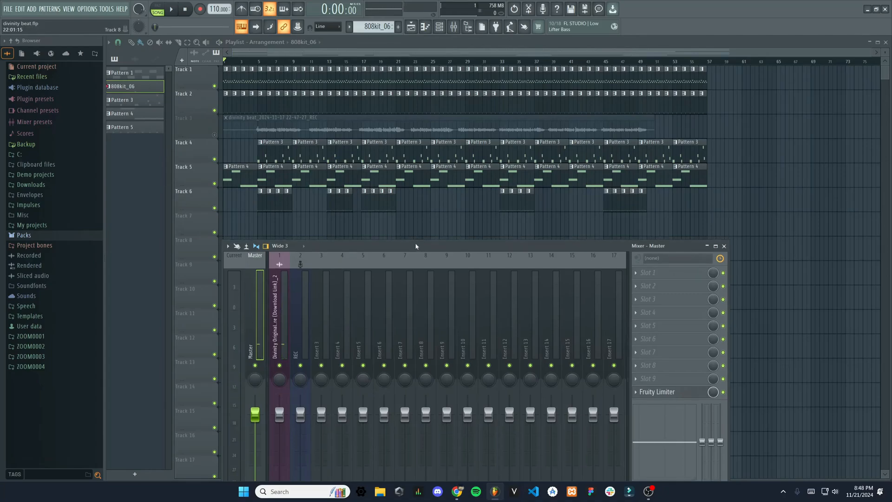
{"action": "mouse_move", "coordinate": [430, 203]}
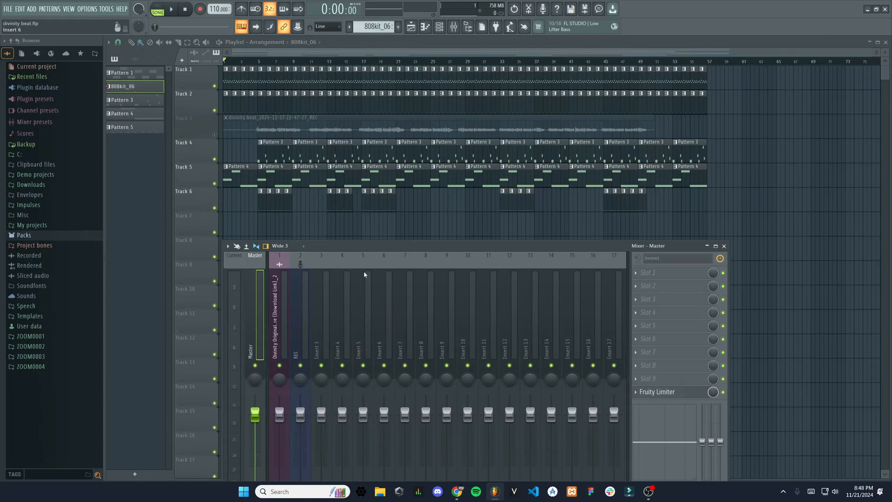
{"action": "mouse_move", "coordinate": [261, 312]}
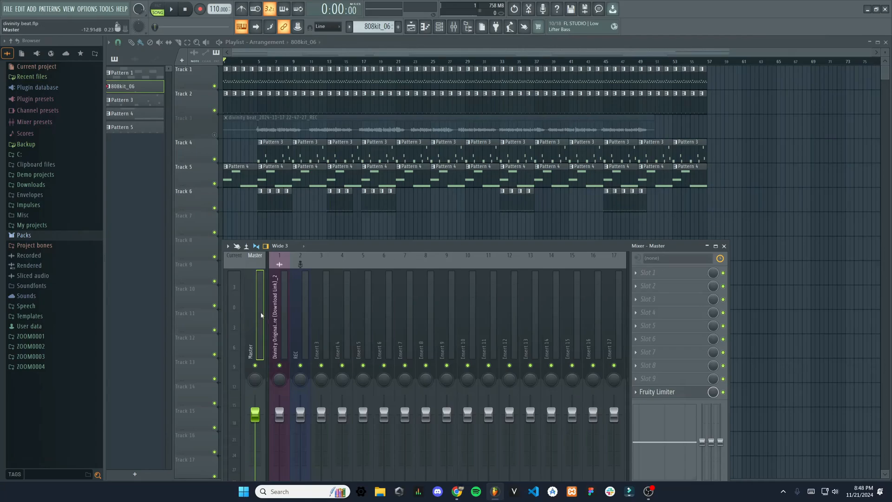
{"action": "mouse_move", "coordinate": [265, 350]}
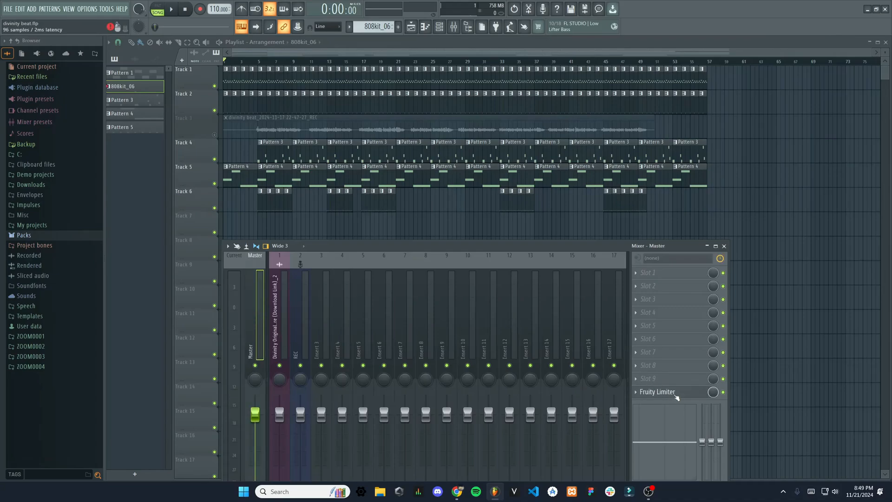
- Open the Master insert's Fruity Limiter and create a Gain automation clip
{"action": "left_click", "coordinate": [657, 392]}
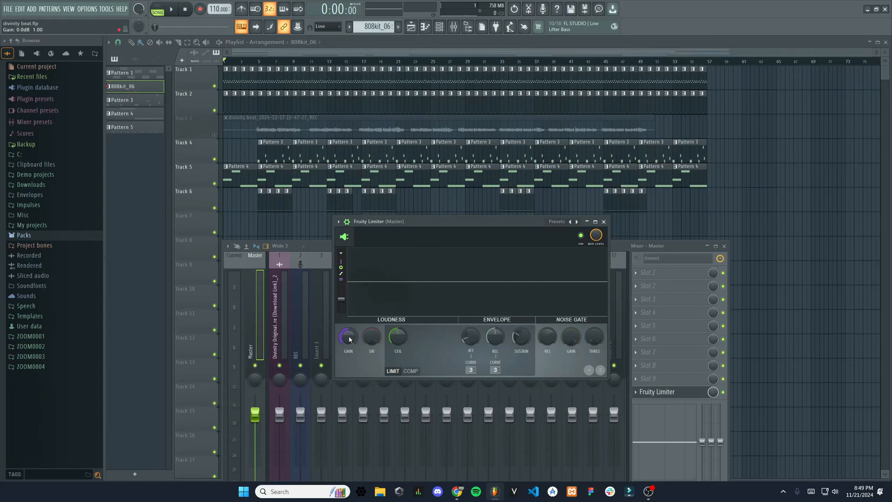
{"action": "right_click", "coordinate": [348, 337]}
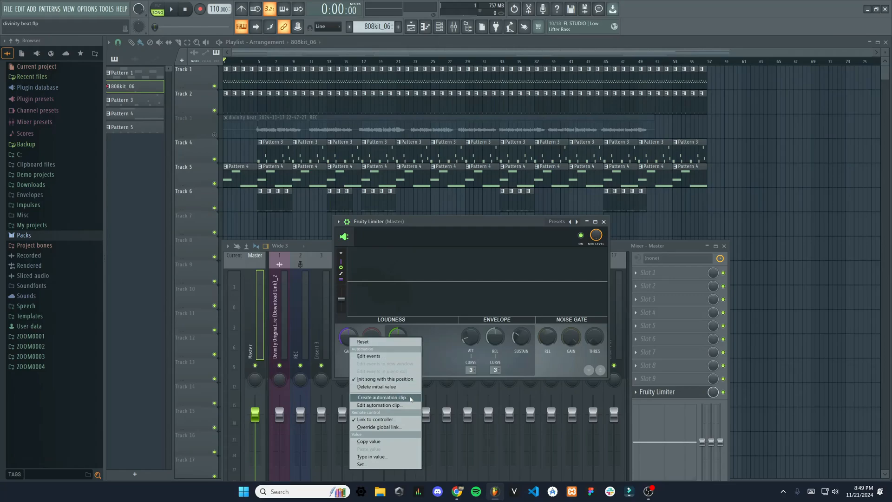
{"action": "left_click", "coordinate": [382, 397]}
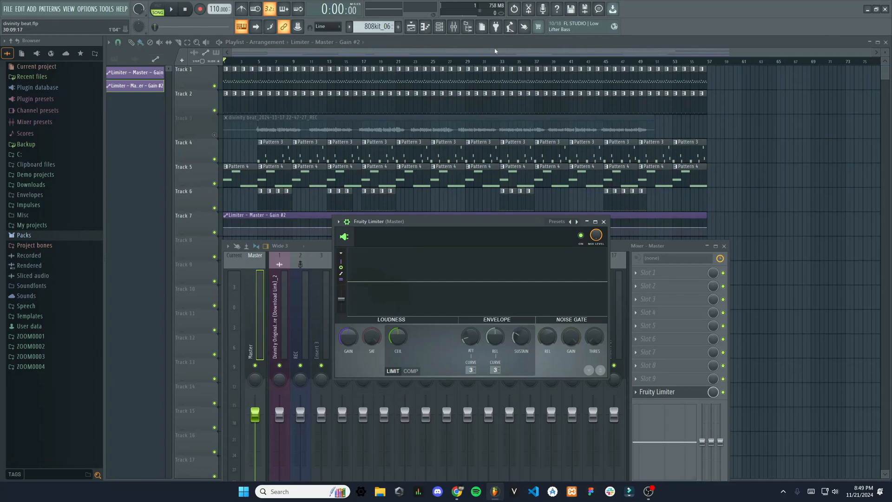
- Drag the Track 7 gain points into a ramp rising to full level at bar 5
{"action": "left_click", "coordinate": [604, 221]}
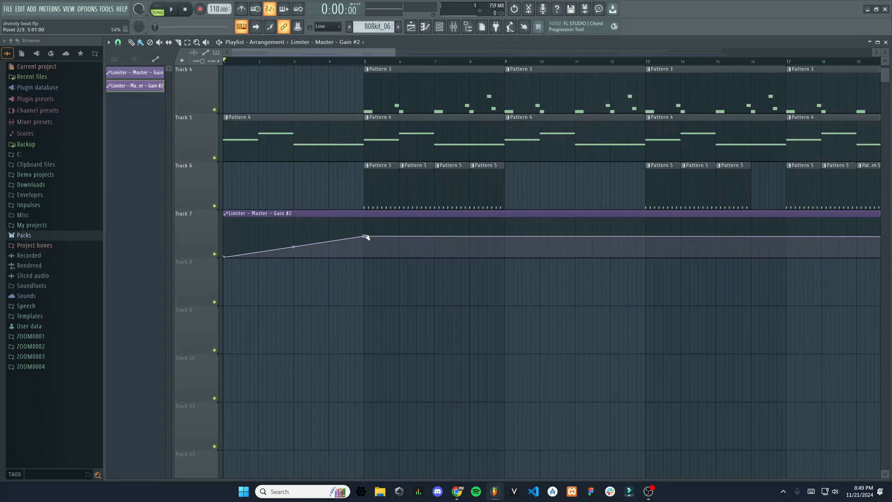
{"action": "left_click_drag", "start_coordinate": [365, 237], "coordinate": [365, 239]}
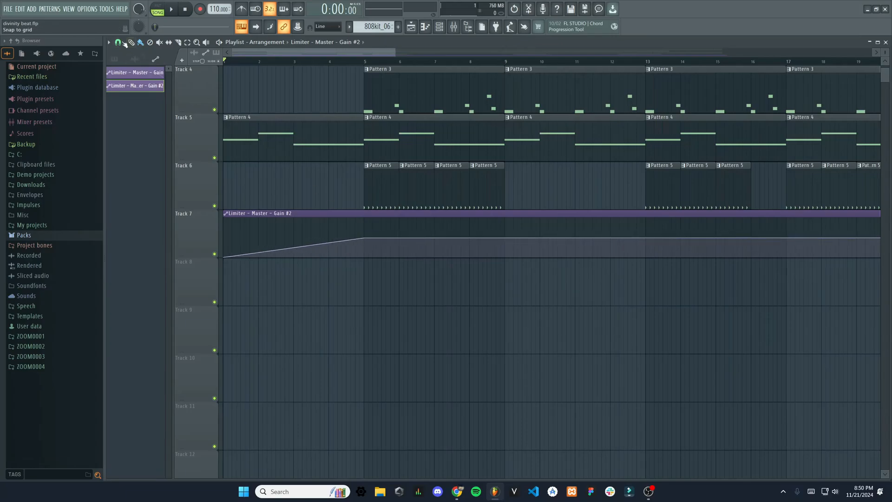
{"action": "left_click_drag", "start_coordinate": [364, 244], "coordinate": [364, 238]}
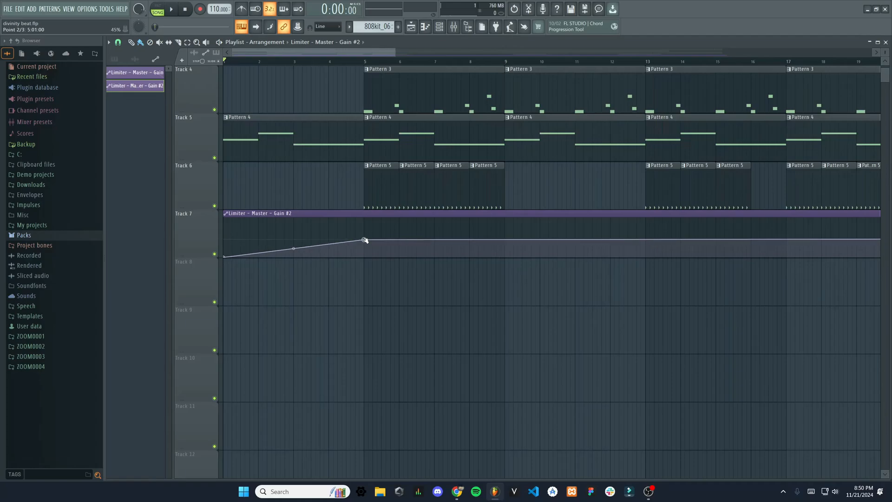
{"action": "left_click_drag", "start_coordinate": [364, 240], "coordinate": [360, 236]}
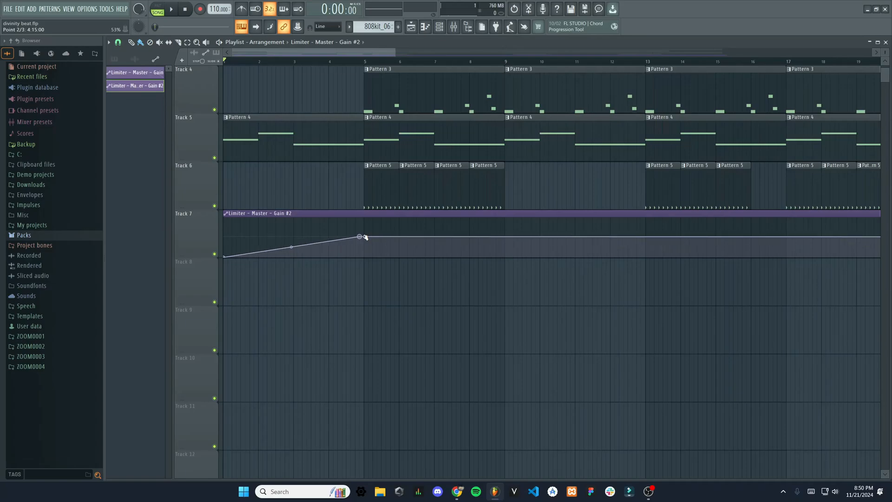
{"action": "left_click_drag", "start_coordinate": [360, 236], "coordinate": [363, 240]}
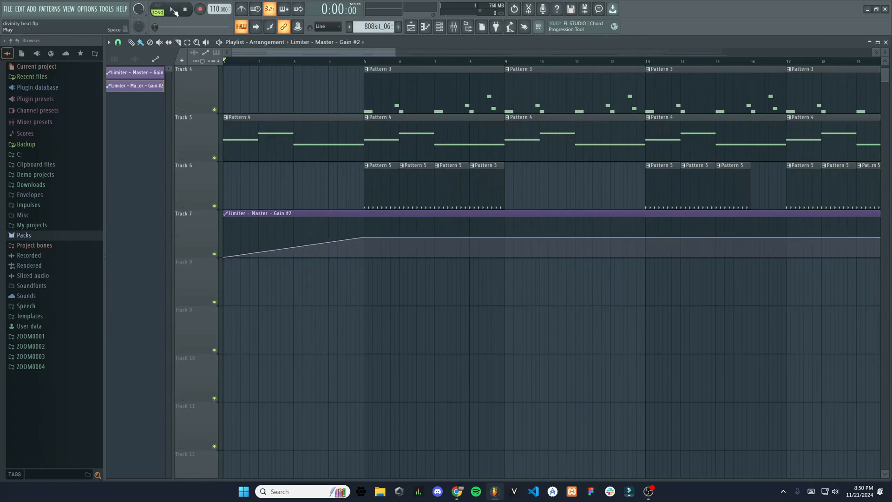
- Audition the fade-in, curve its ramp, and play the curved fade-in back
{"action": "left_click", "coordinate": [172, 10]}
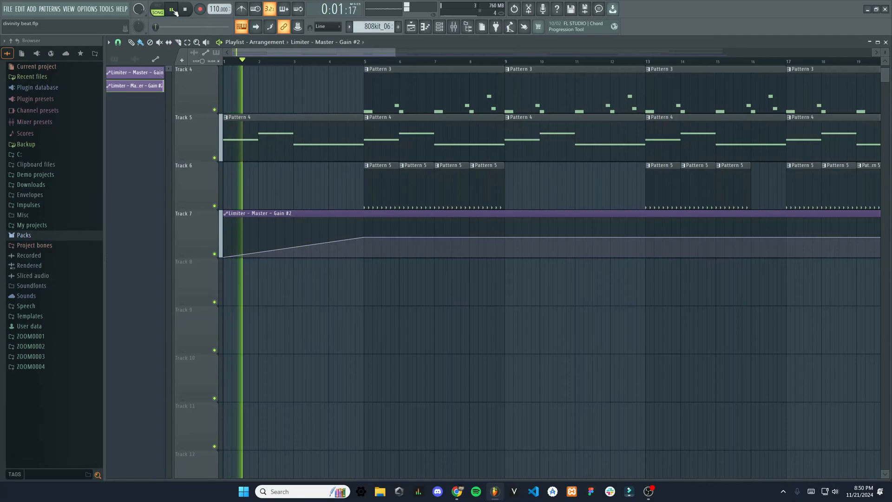
{"action": "left_click", "coordinate": [170, 10]}
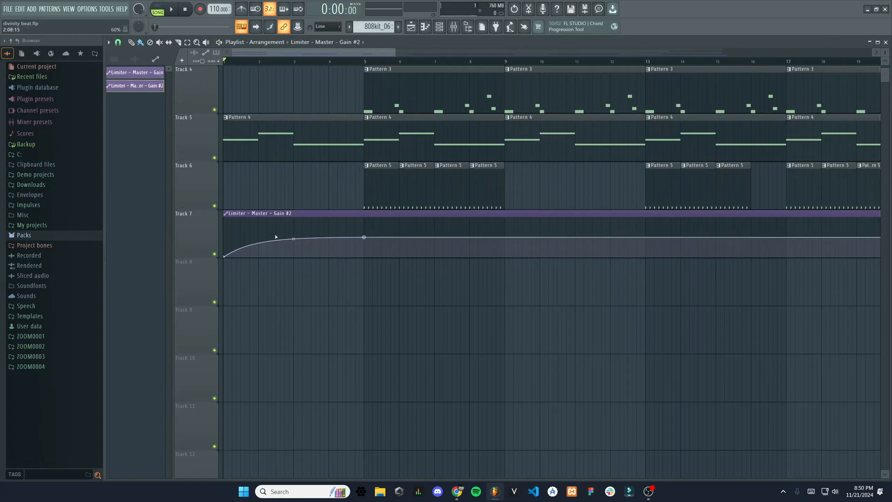
{"action": "left_click", "coordinate": [172, 10]}
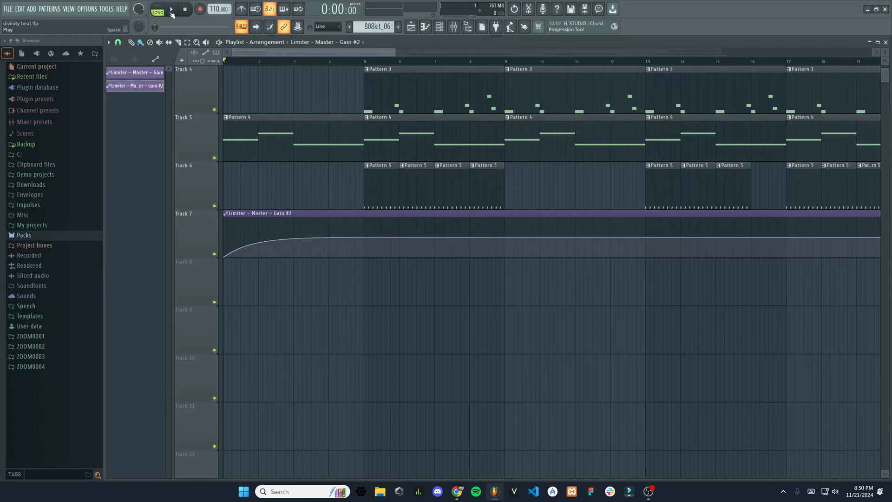
{"action": "left_click", "coordinate": [171, 9]}
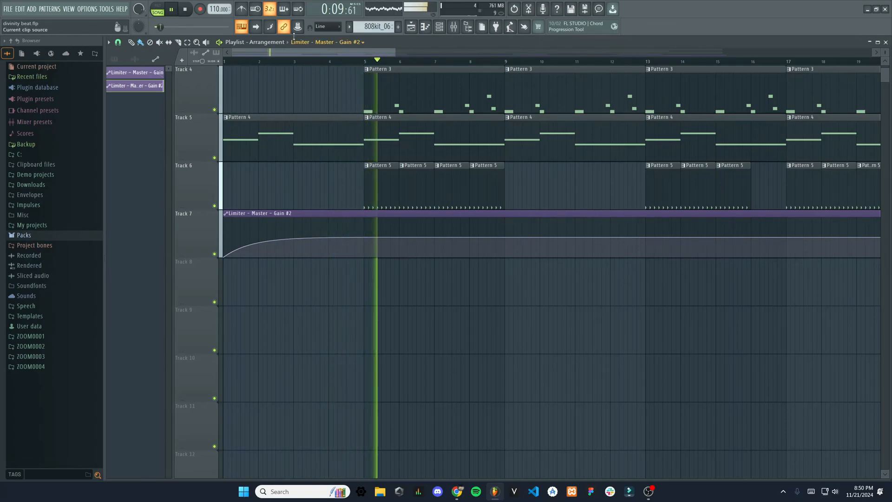
{"action": "left_click", "coordinate": [170, 9]}
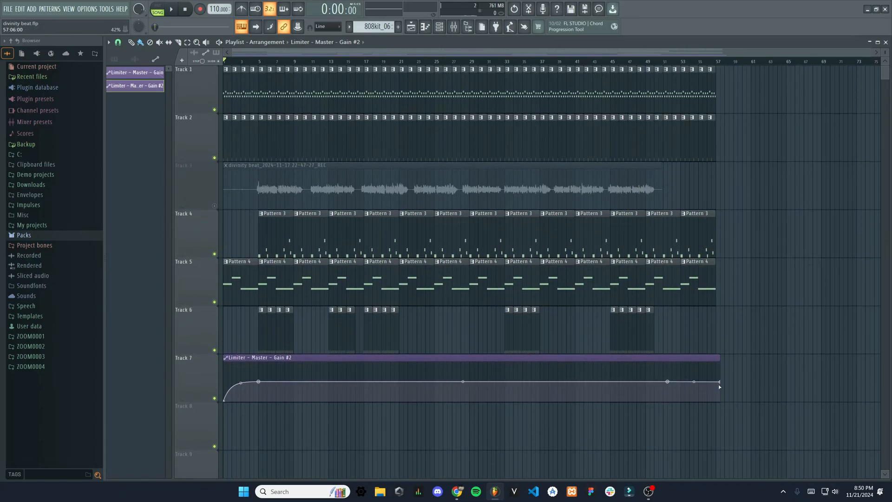
- Pull the last gain point down for an ending fade-out and bring the Mixer back
{"action": "left_click_drag", "start_coordinate": [720, 381], "coordinate": [720, 395]}
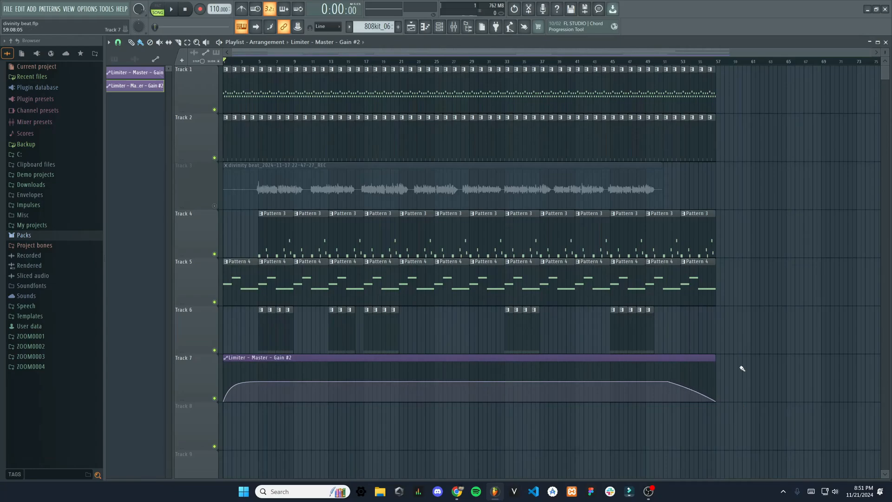
{"action": "left_click", "coordinate": [452, 27]}
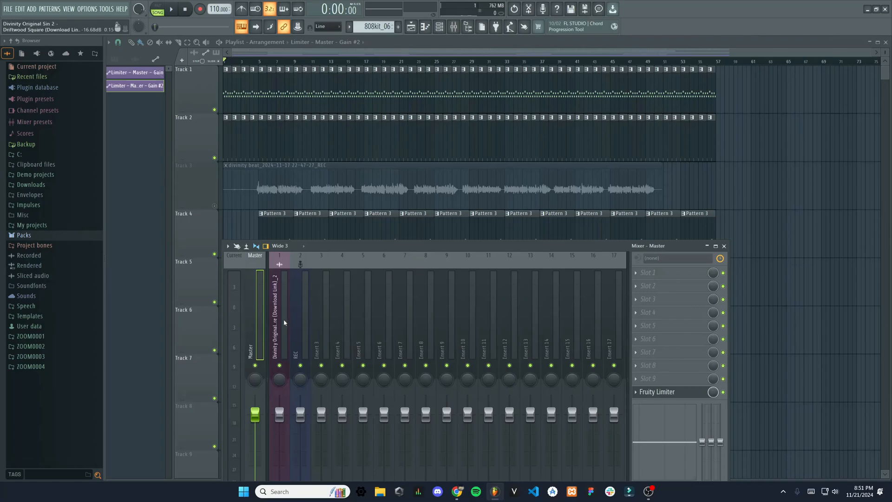
- On the REC insert, open Fruity Reeverb 2 and automate its Wet level
{"action": "left_click", "coordinate": [300, 341]}
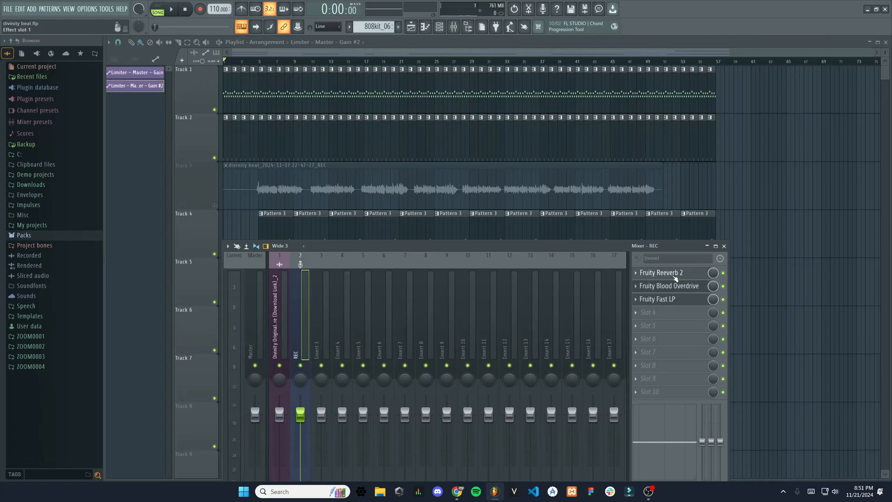
{"action": "left_click", "coordinate": [662, 272]}
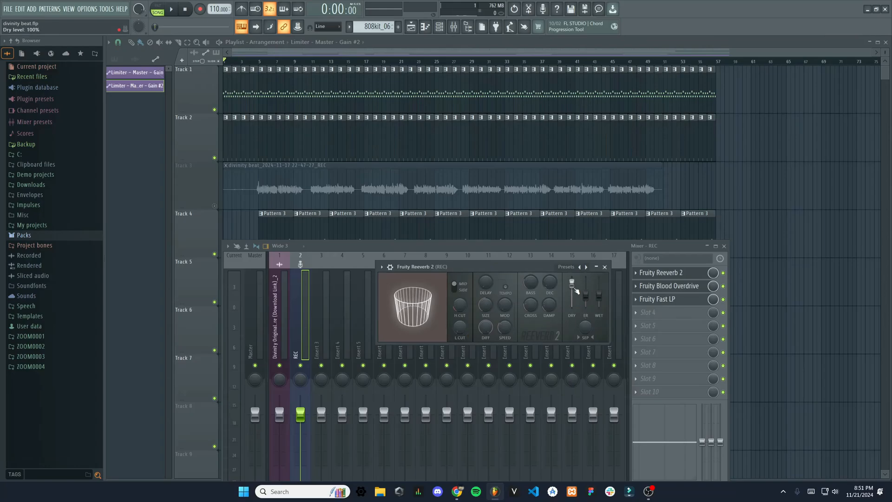
{"action": "right_click", "coordinate": [571, 281]}
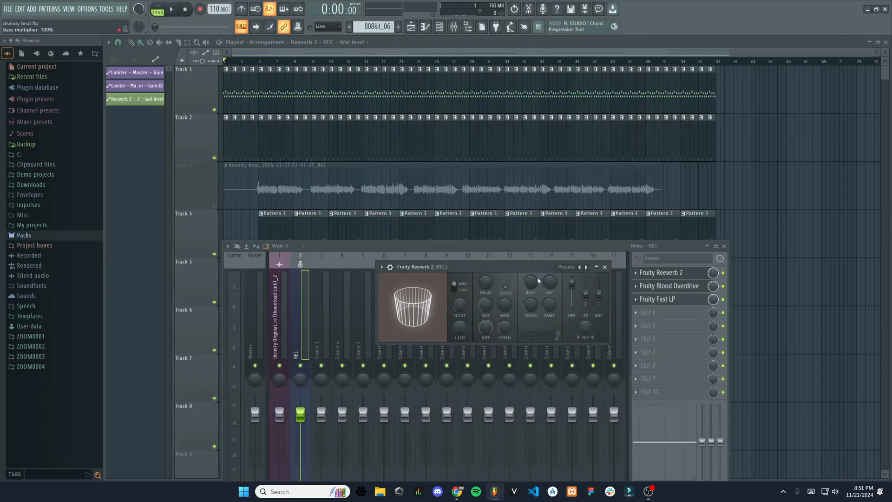
{"action": "right_click", "coordinate": [537, 279]}
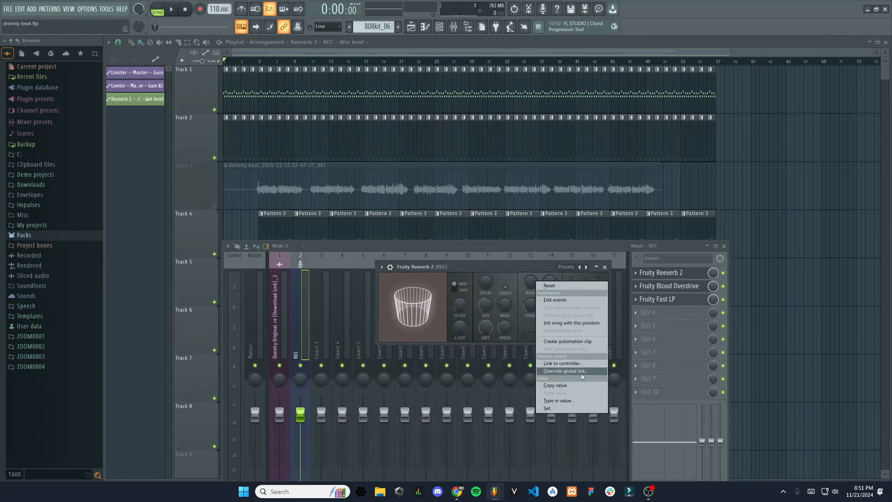
{"action": "mouse_move", "coordinate": [569, 341]}
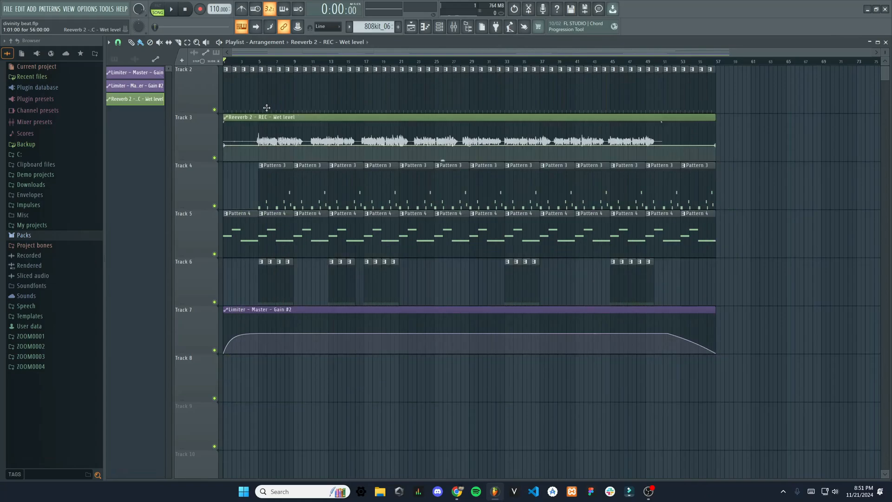
{"action": "mouse_move", "coordinate": [261, 112]}
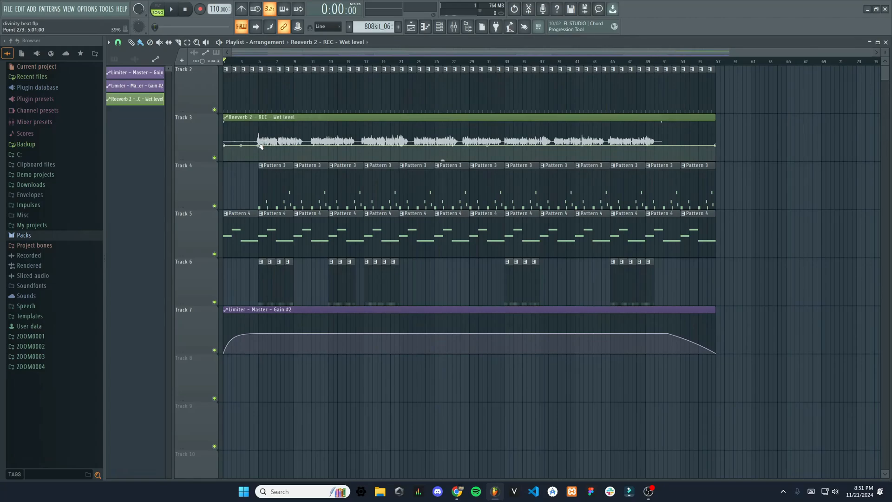
- Drag the wet-level curve into a swell and long taper, then pause playback
{"action": "left_click_drag", "start_coordinate": [242, 145], "coordinate": [226, 149]}
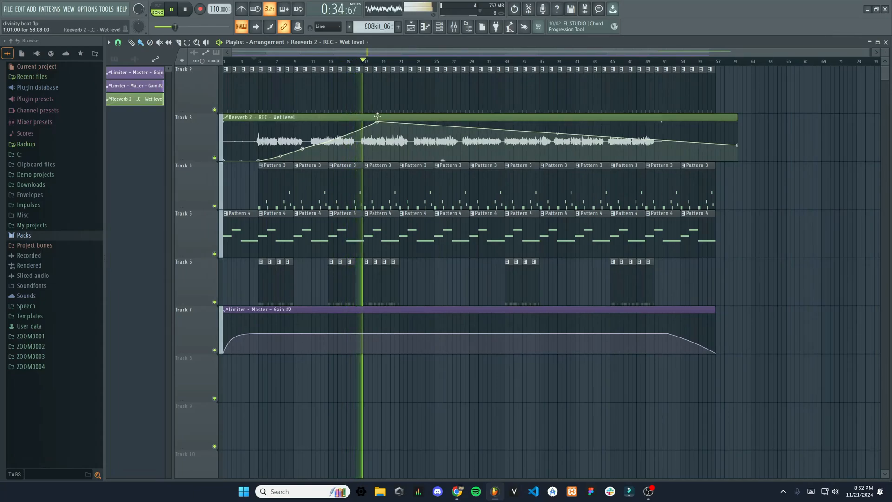
{"action": "left_click", "coordinate": [172, 9]}
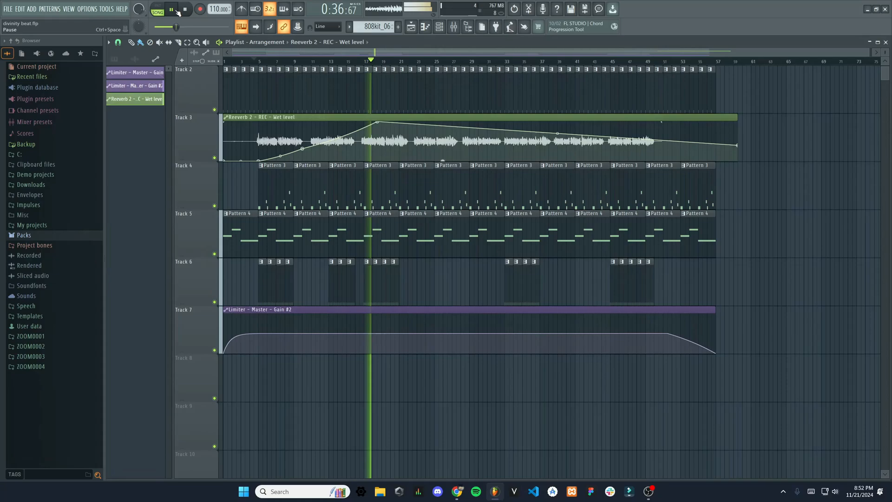